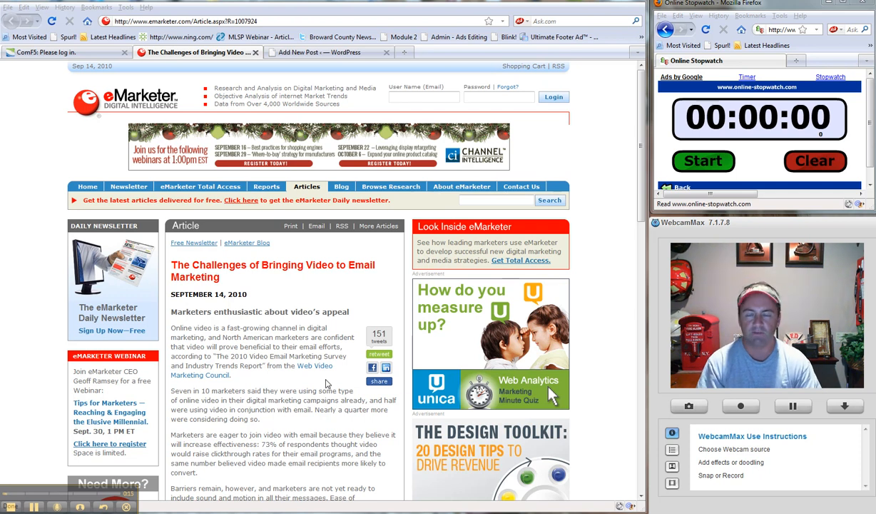
mouse_move(371, 320)
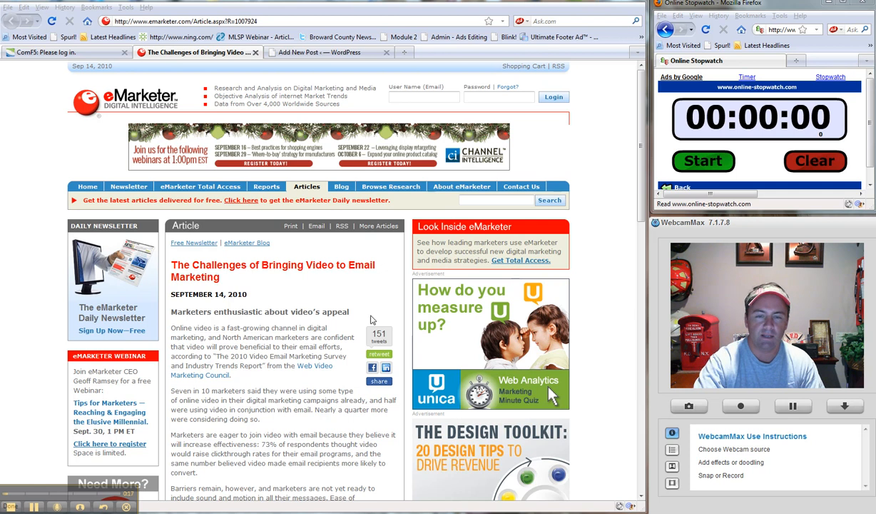
mouse_move(606, 186)
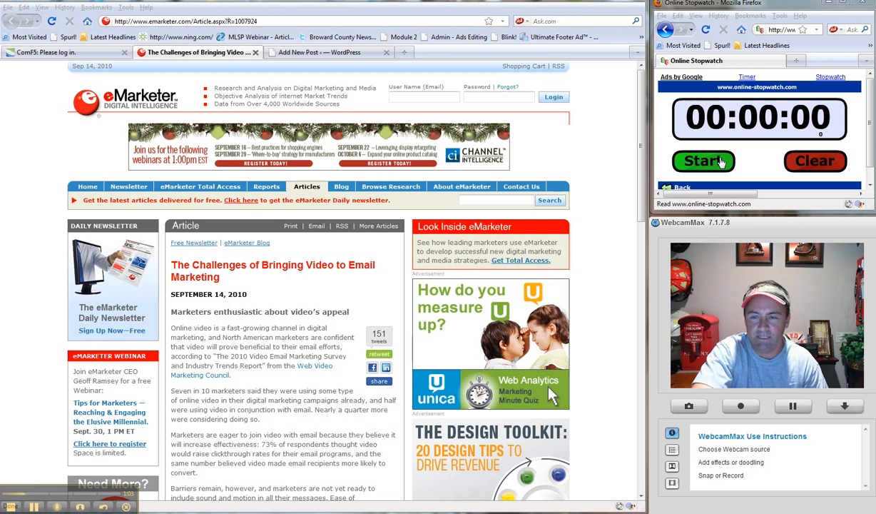
Step: Scroll to the article's barriers-to-video-email pie chart and start the stopwatch
scroll("down", 3)
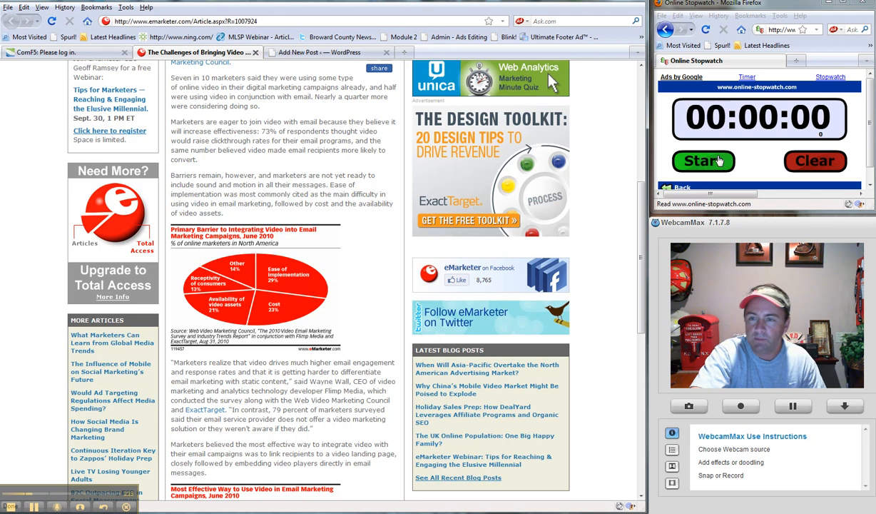
left_click(702, 161)
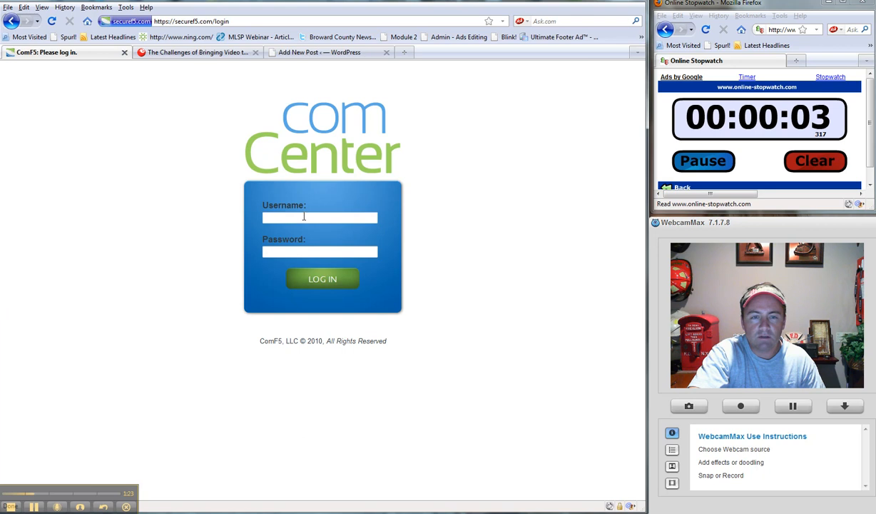
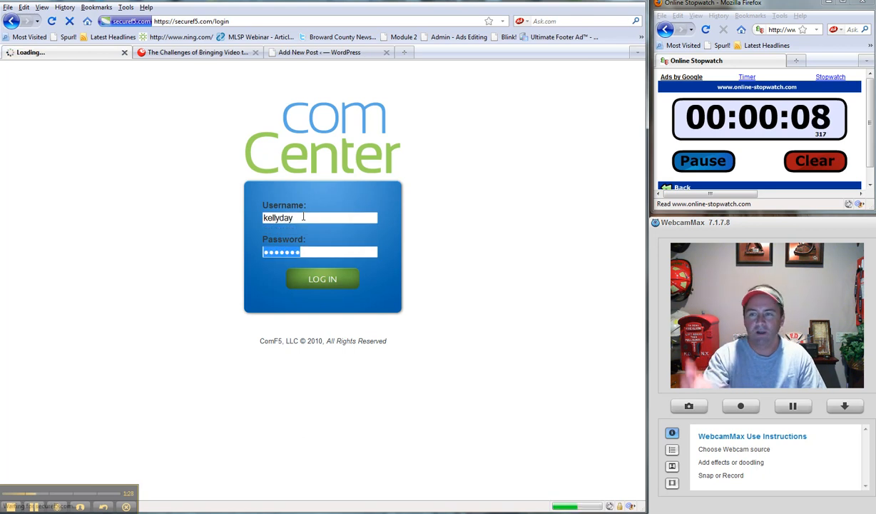
Step: Log in to comCenter as user 'kelly'
left_click(322, 279)
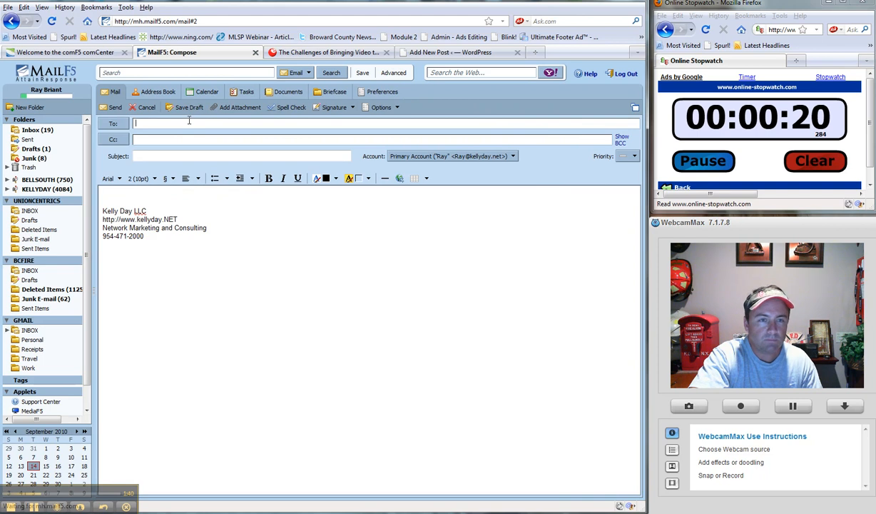
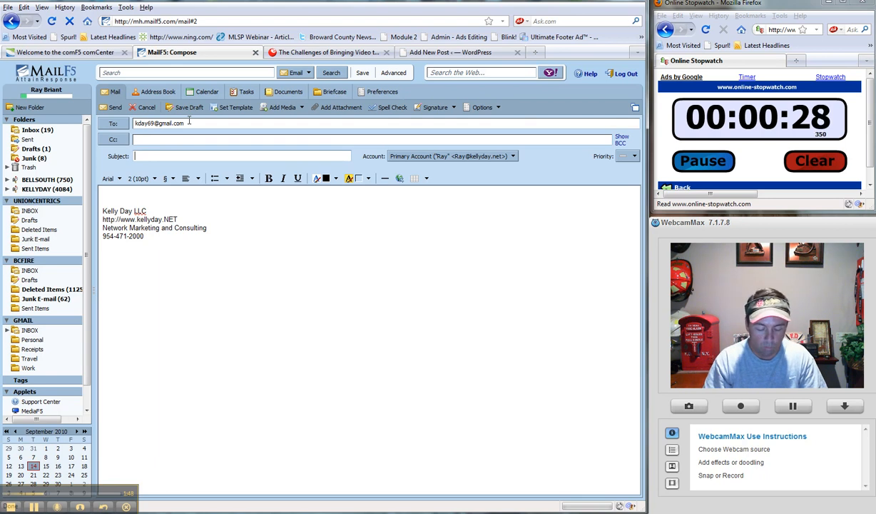
Step: Address the message to 'kday', set subject 'test video email', and bring up template choices
type("test video email")
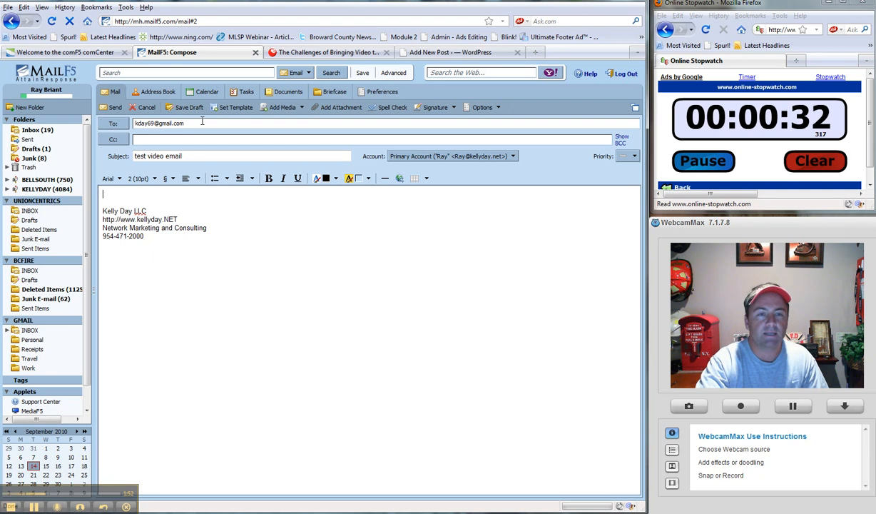
left_click(235, 107)
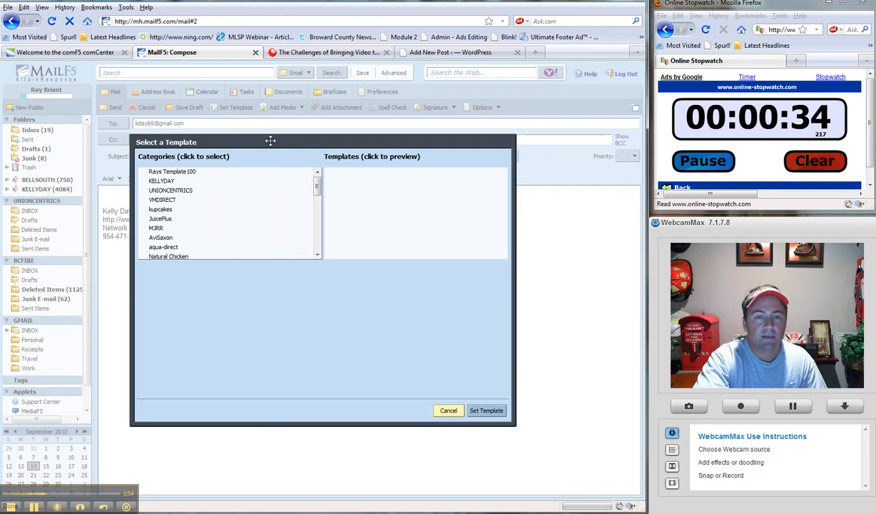
Step: Apply the comf5social template from the Rays Template 100 category to the body
left_click(172, 172)
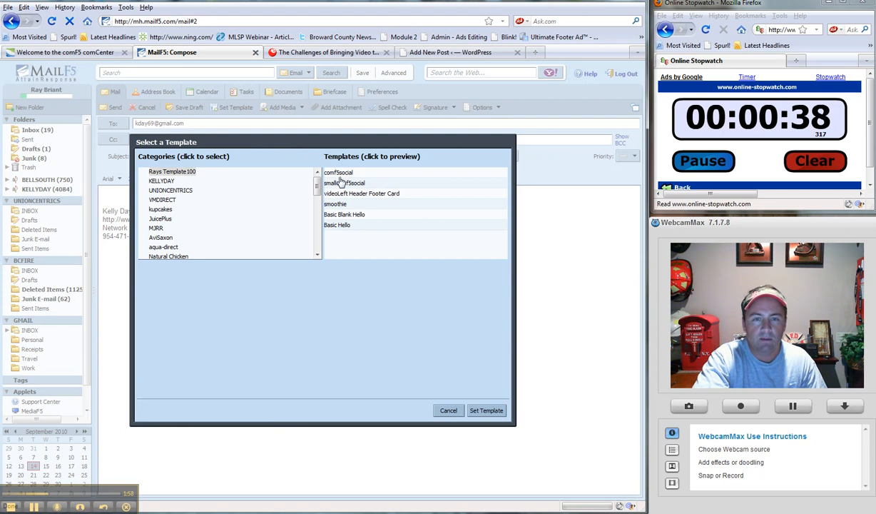
left_click(486, 410)
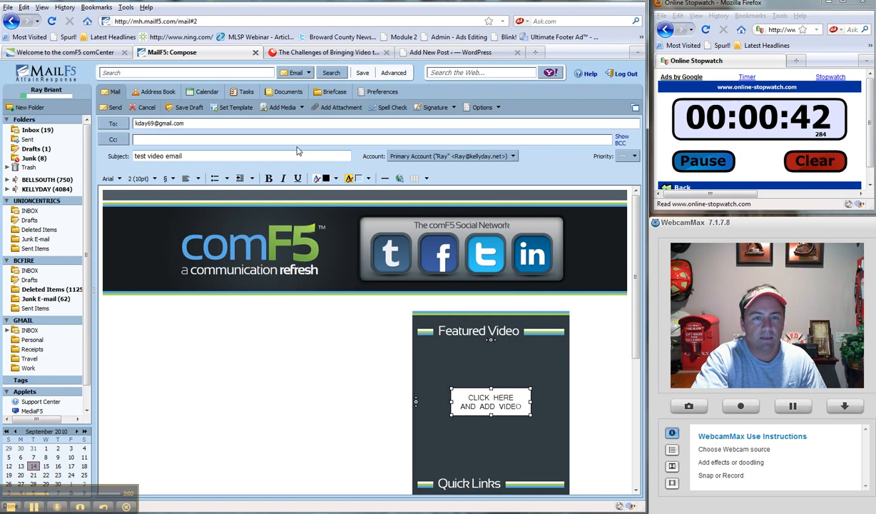
Step: Record a short webcam clip into the Featured Video area and stop recording
left_click(490, 402)
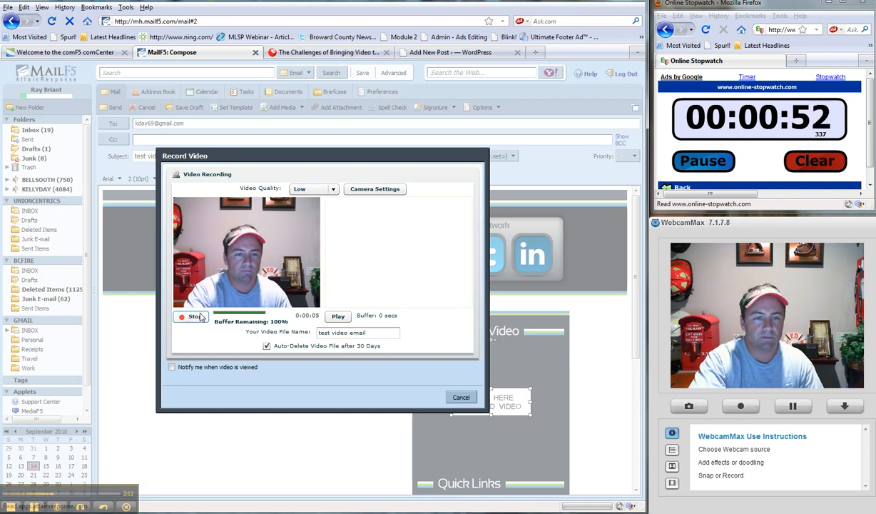
left_click(193, 316)
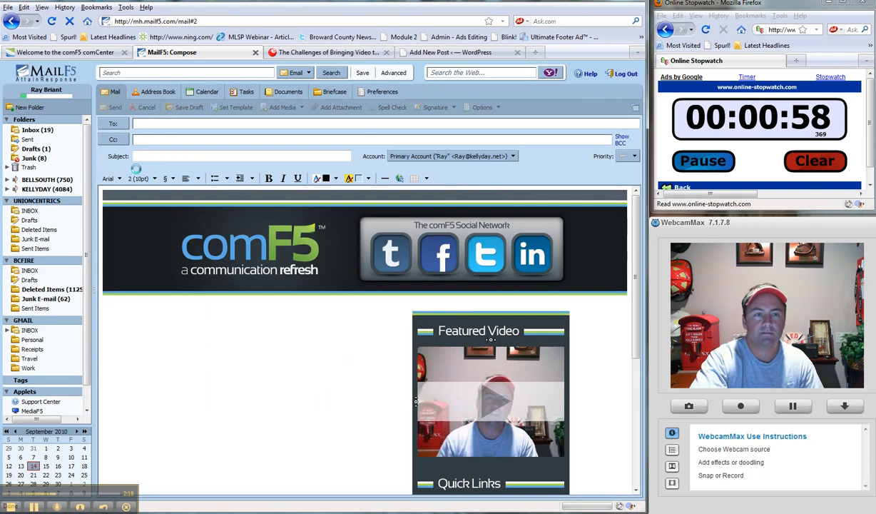
Step: Check the inbox for the arriving test email, then return to the eMarketer article
left_click(112, 107)
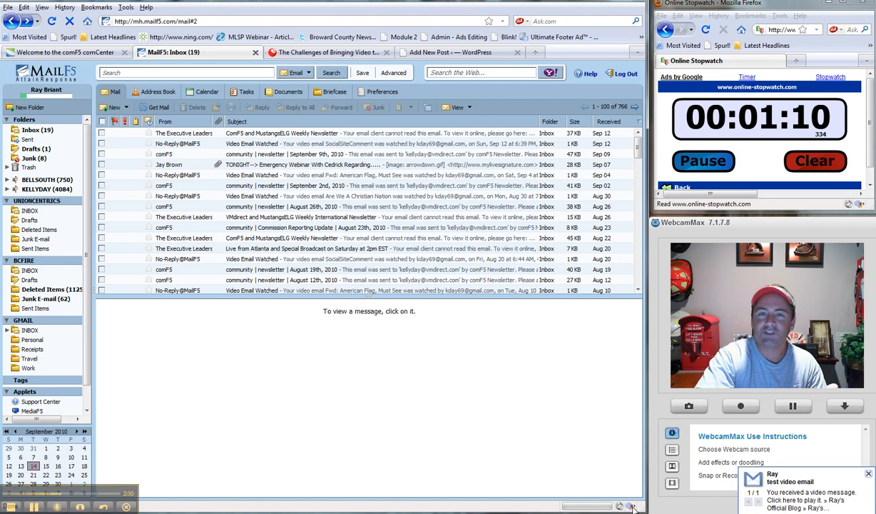
left_click(328, 51)
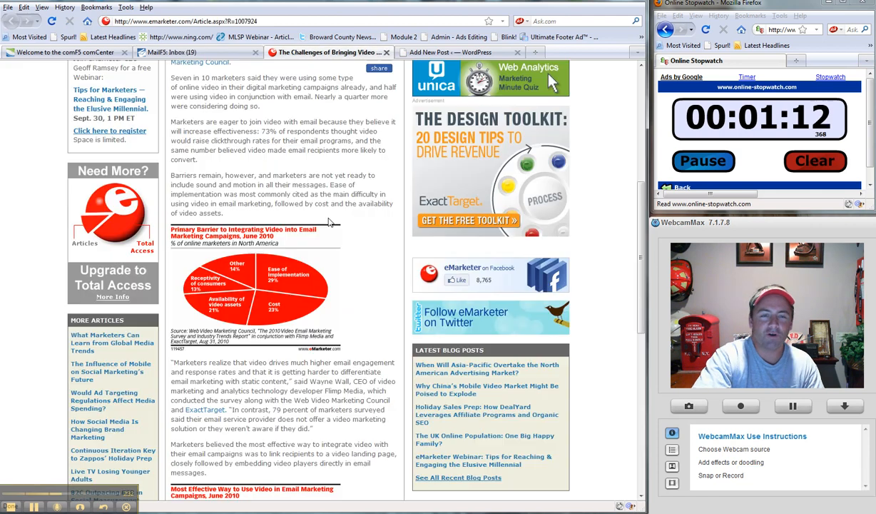